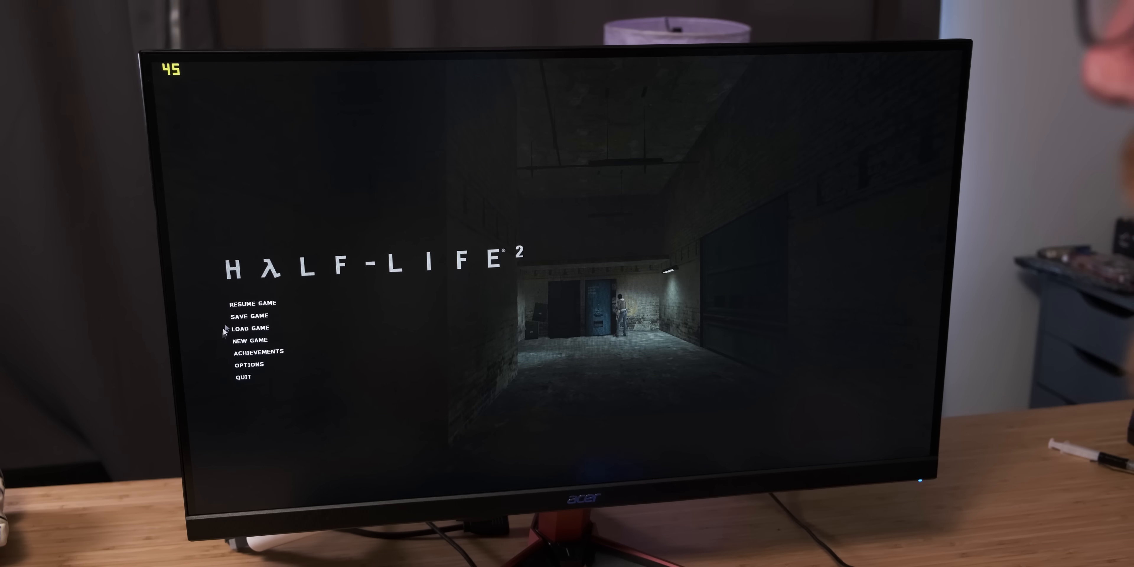
Step: Start a new Half-Life 2 game from the first chapter
left_click(249, 341)
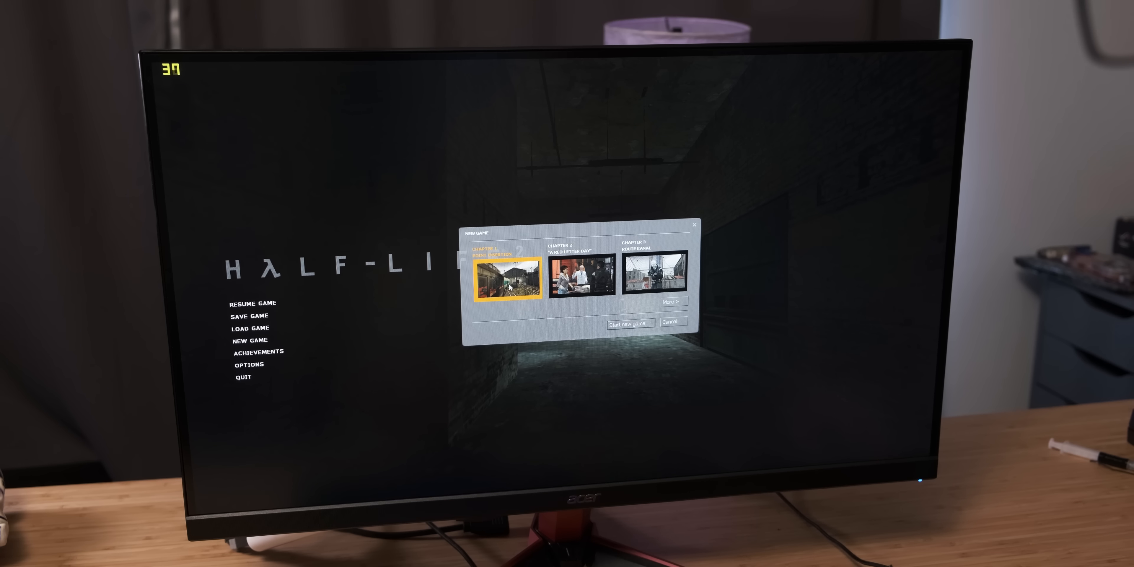
left_click(629, 322)
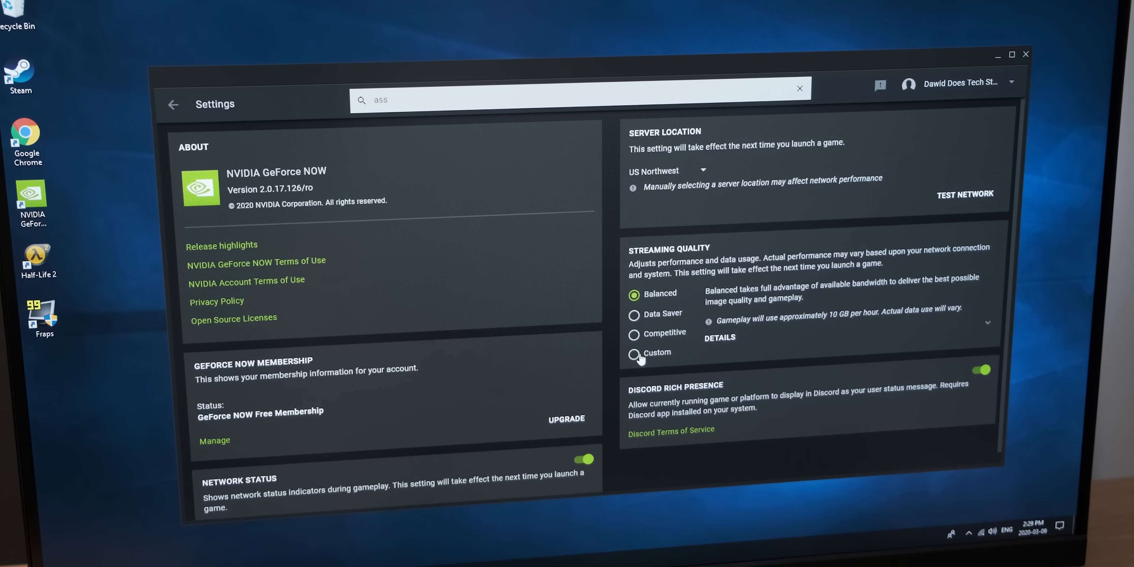
Step: Choose the Custom streaming quality preset and reveal its bit rate, resolution and frame rate details
left_click(634, 354)
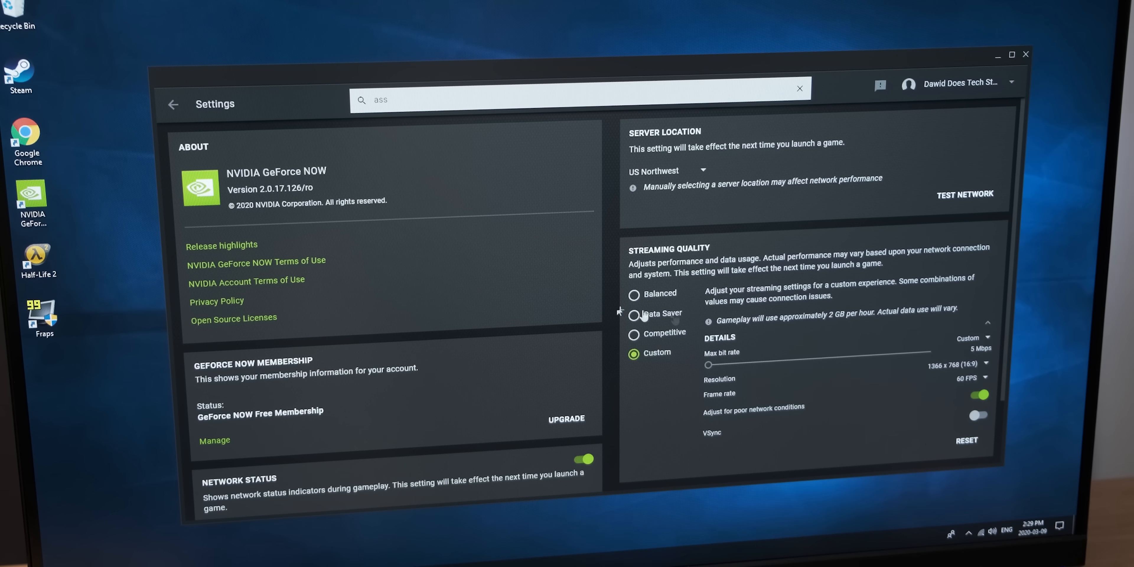
scroll("down", 3)
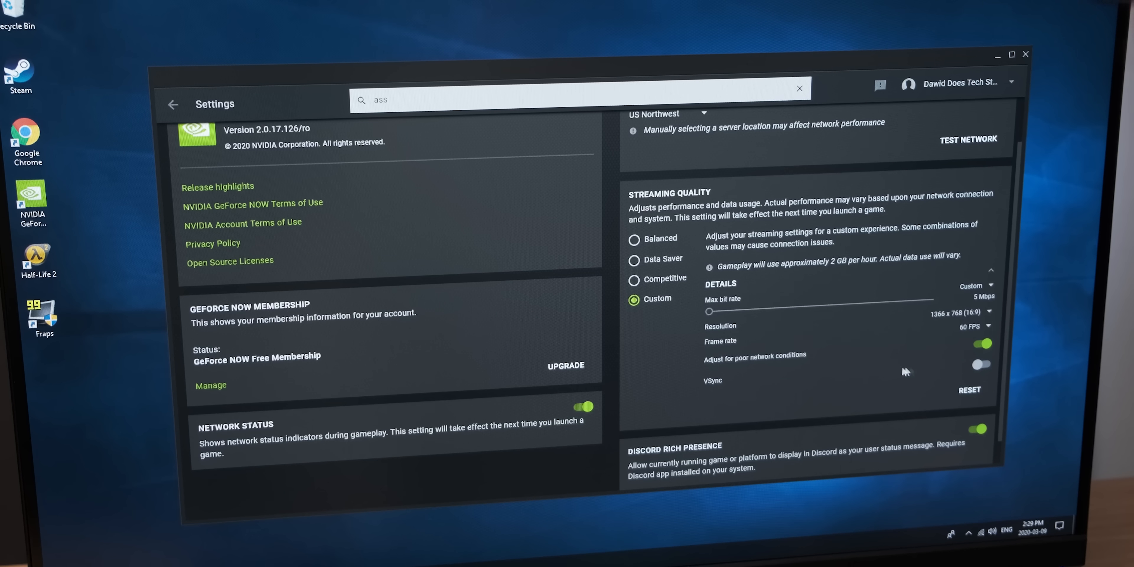
left_click(173, 104)
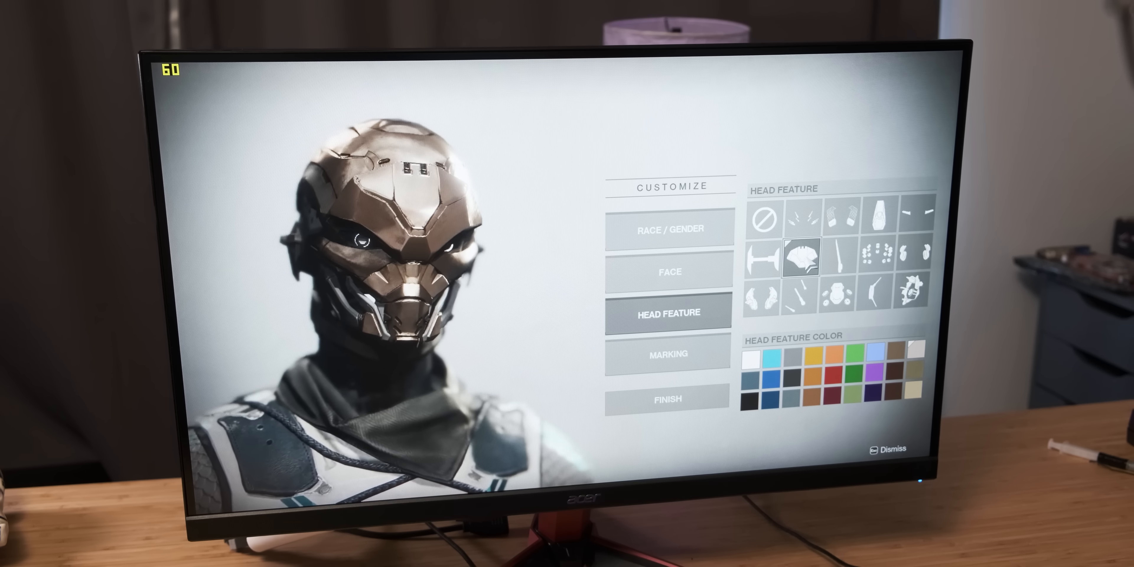
Step: Pick a new head feature icon for the Destiny 2 character in the Customize grid
left_click(908, 294)
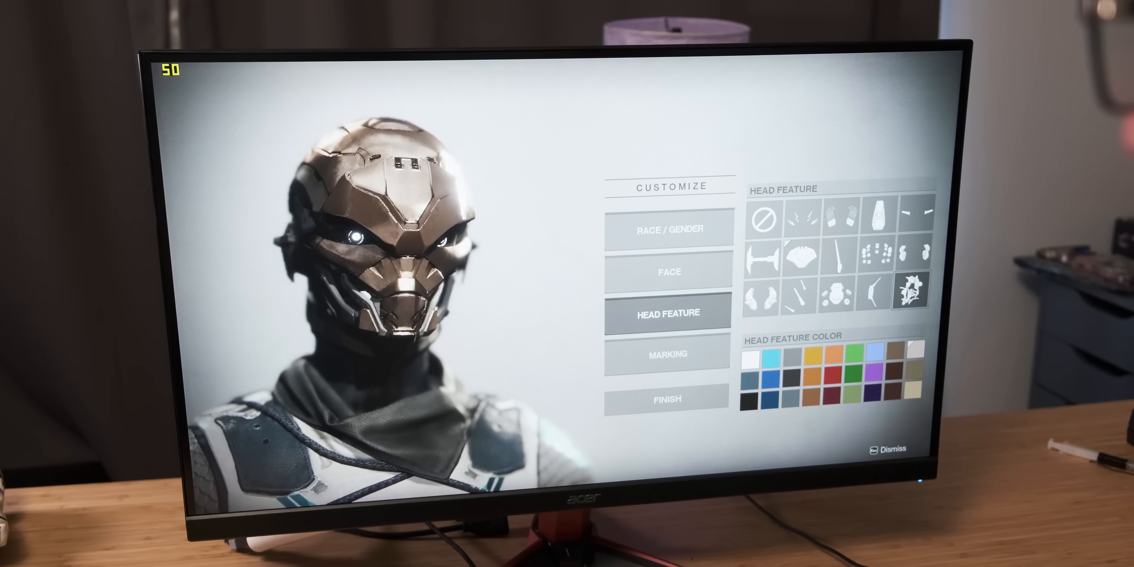
left_click(800, 254)
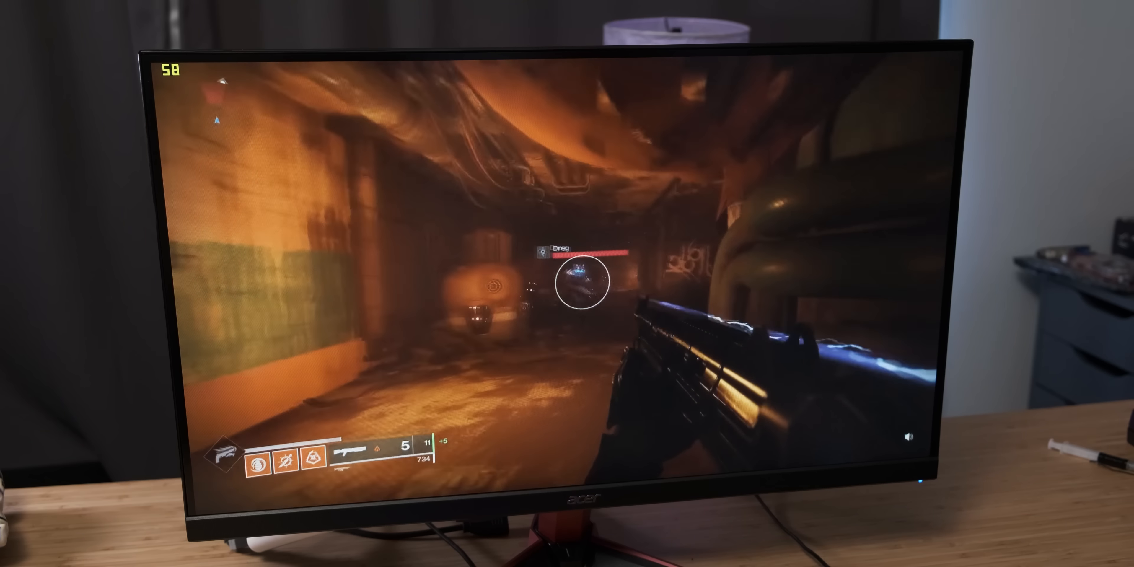
Step: Fire the rifle repeatedly at the Dreg attacking through the tunnel
left_click(583, 282)
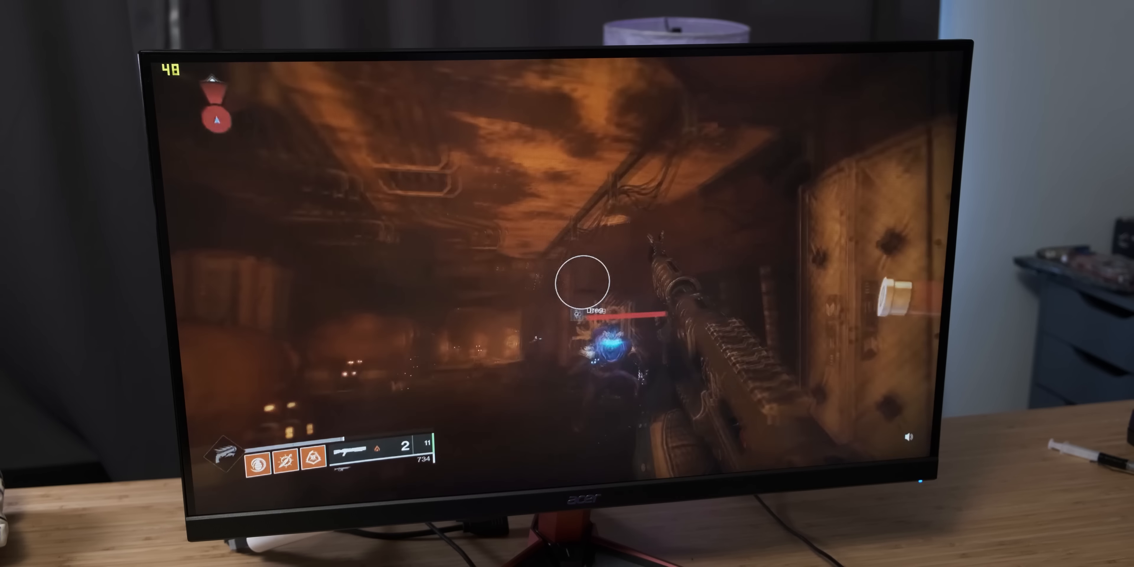
left_click(582, 283)
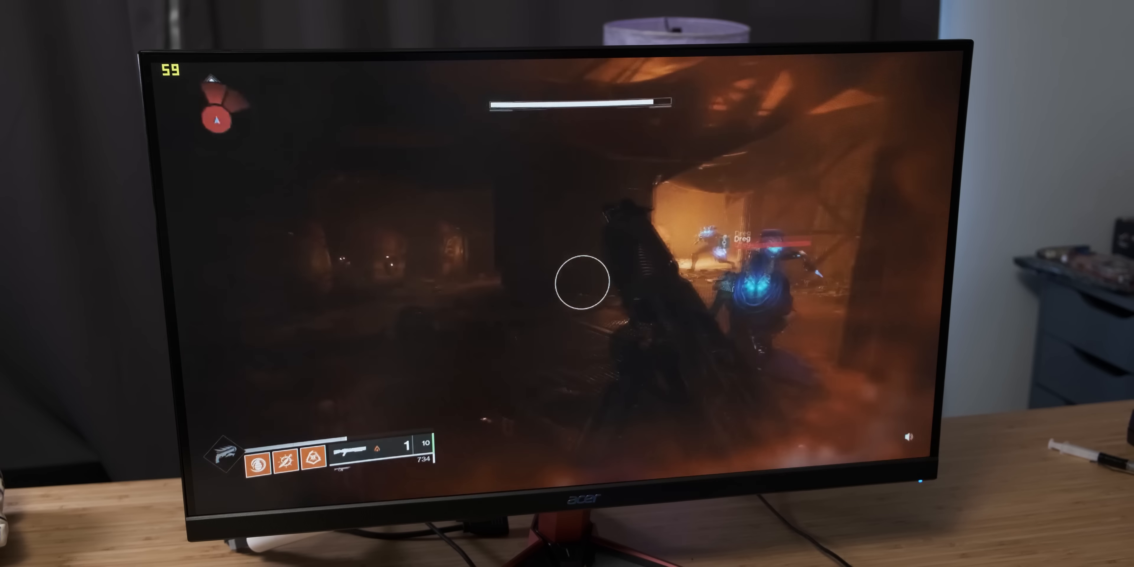
left_click(567, 284)
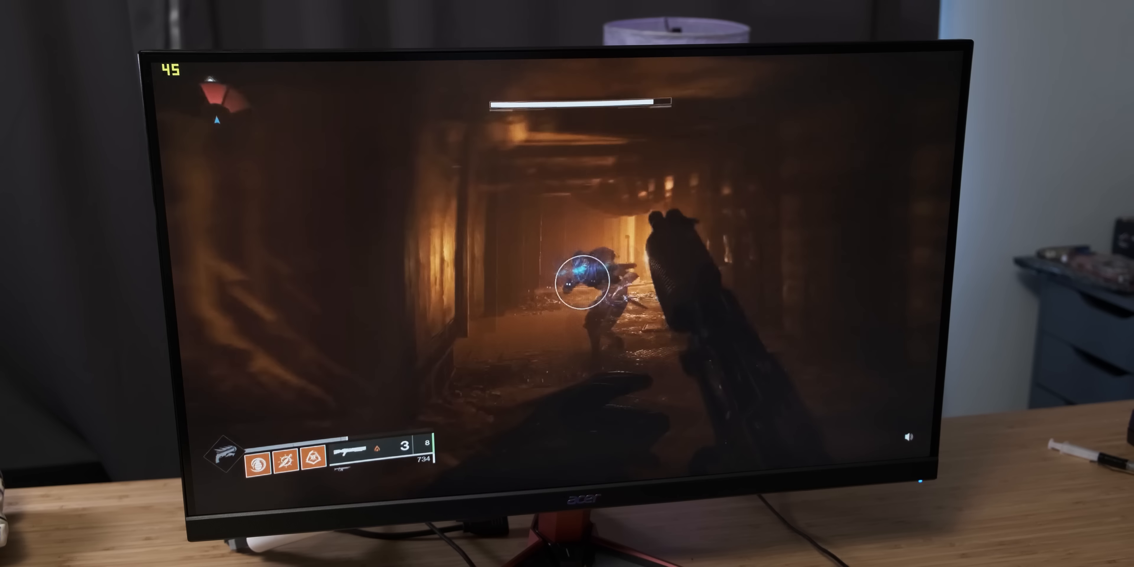
left_click(579, 283)
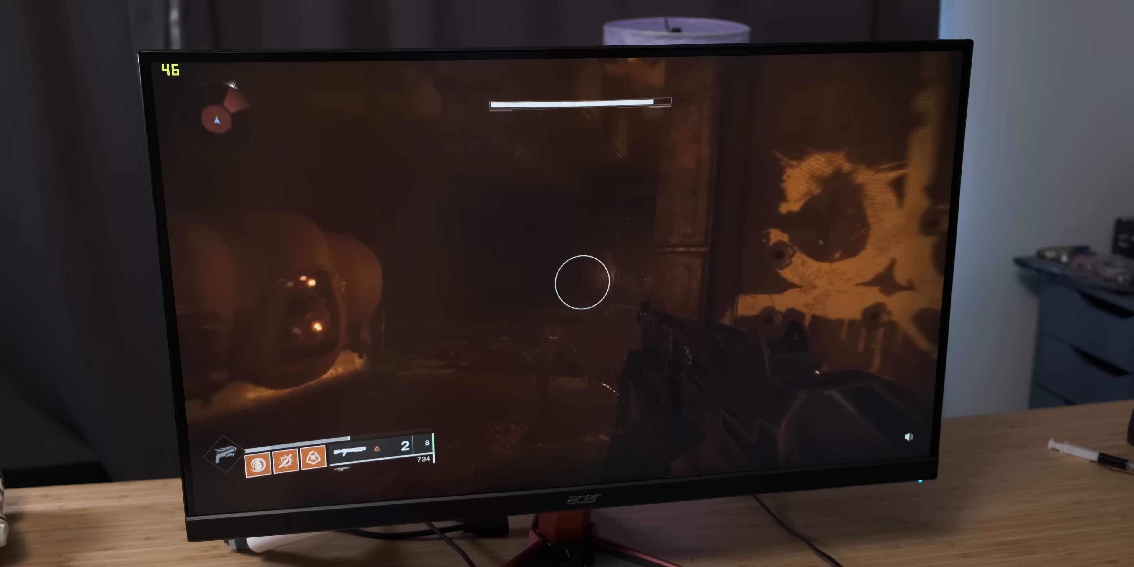